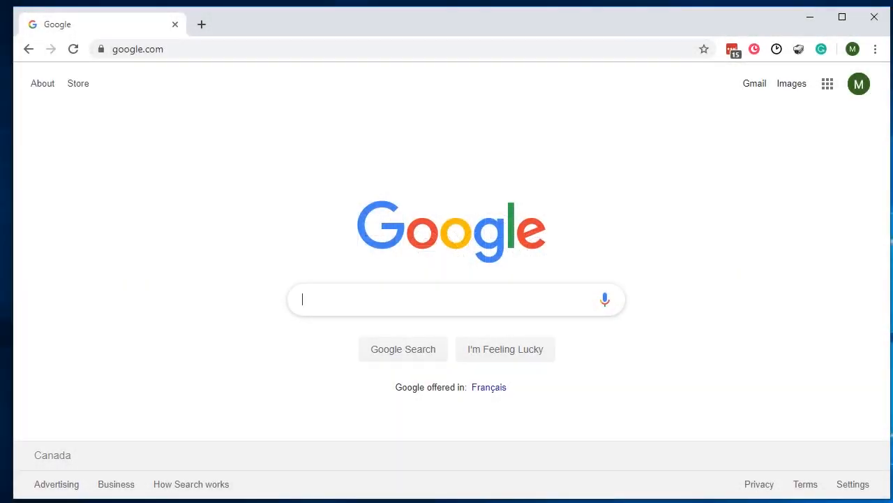
Search Google for 'flex' and open the helpdesk.flexradio.com article on connecting the FLEX-6000 to a LAN.
type("flex")
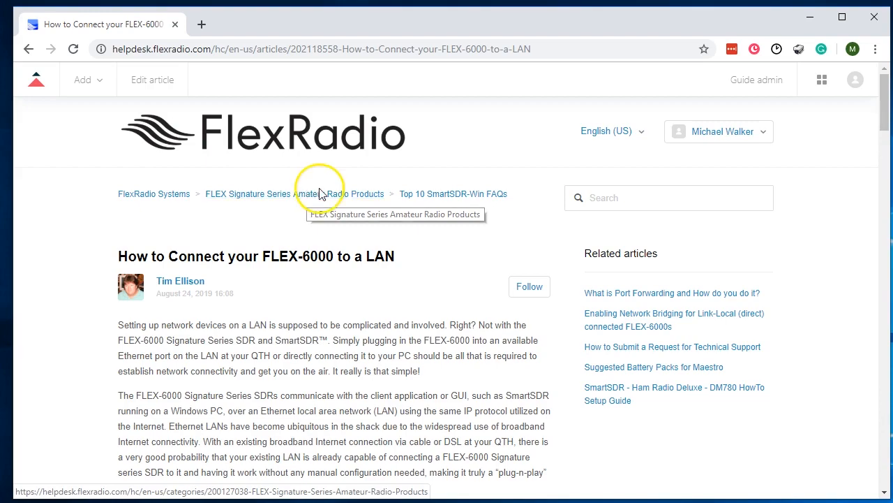
Scroll past the basic modem/router diagram to the 100/1000Base-T switch diagram.
scroll("down", 3)
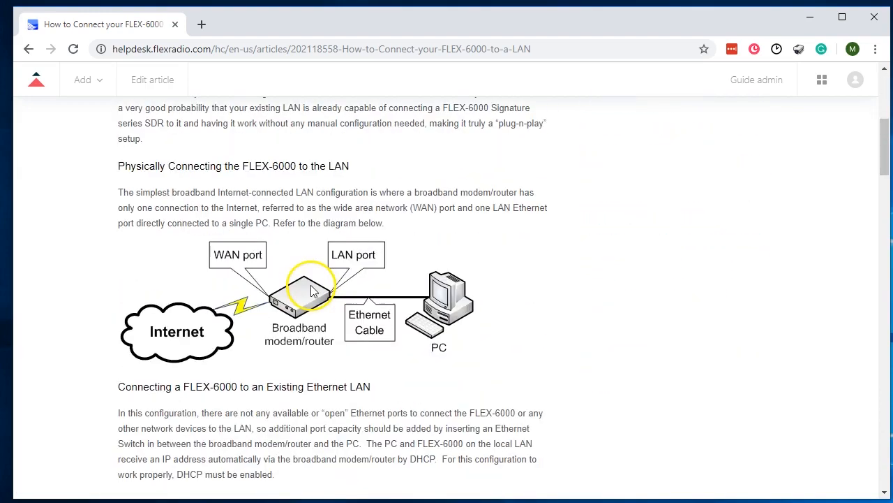
scroll("down", 3)
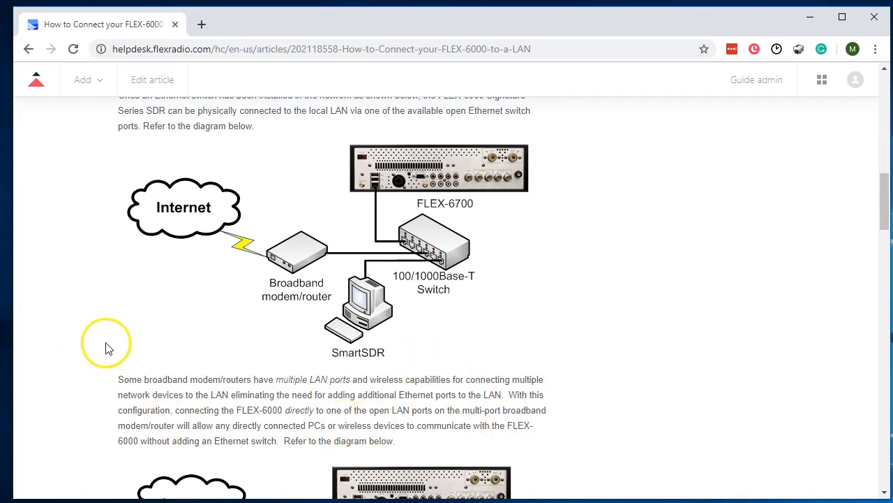
mouse_move(296, 257)
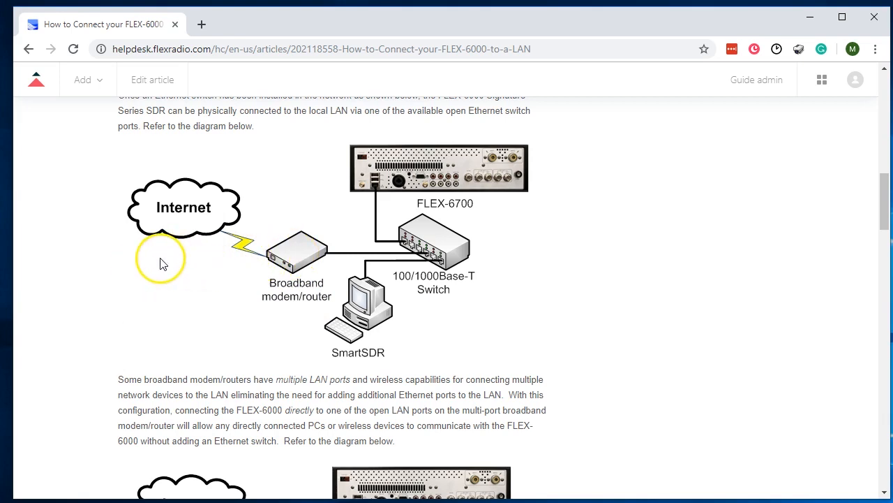
mouse_move(262, 257)
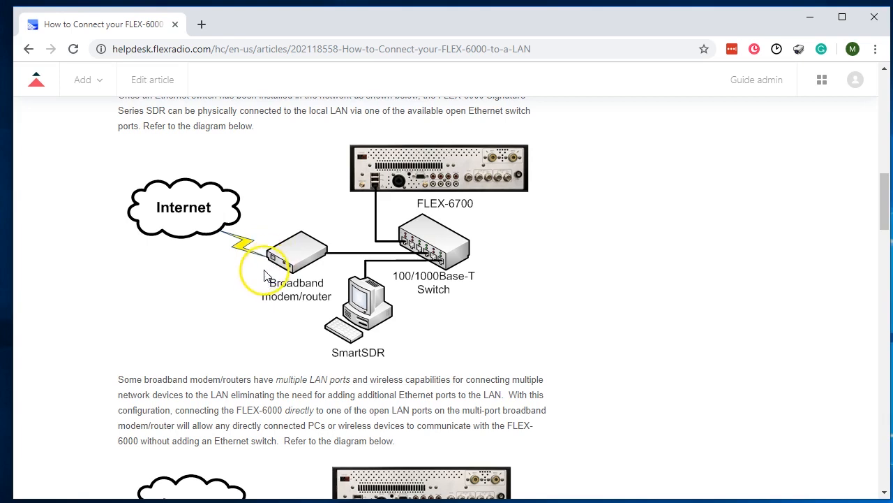
mouse_move(153, 319)
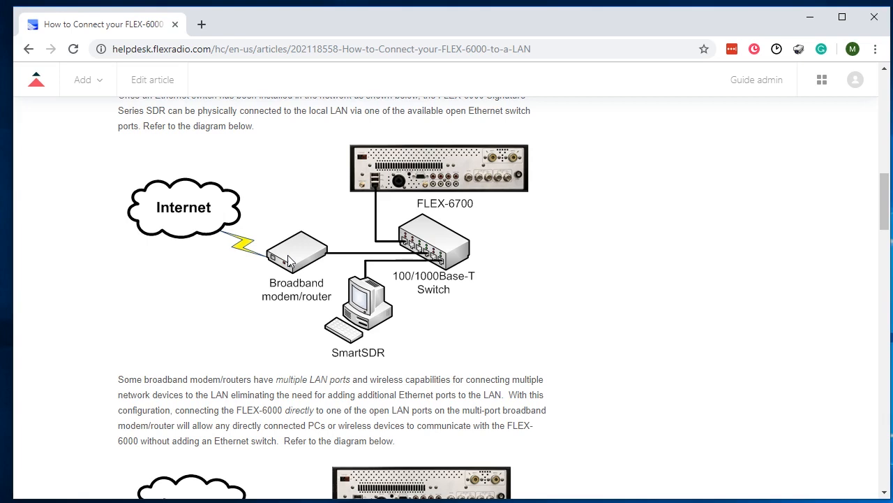
Scroll to the diagram with the wireless broadband modem/router, FLEX-6700, desktop PC and laptop.
scroll("down", 3)
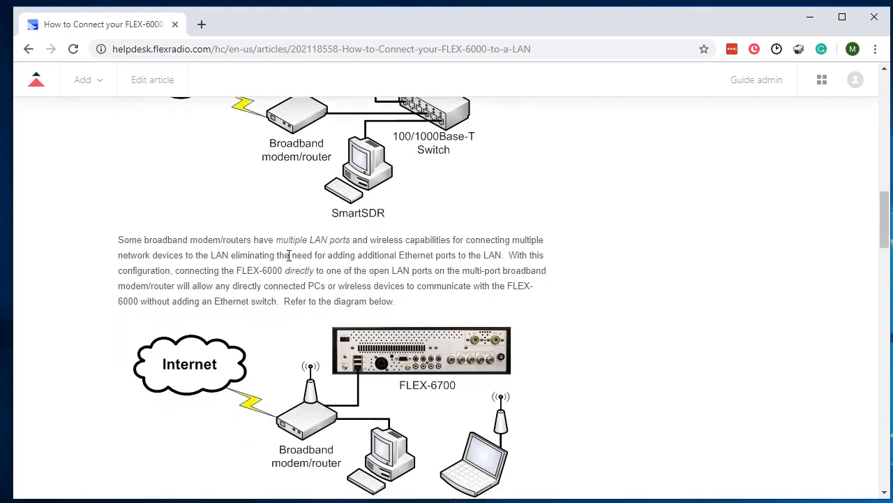
scroll("down", 3)
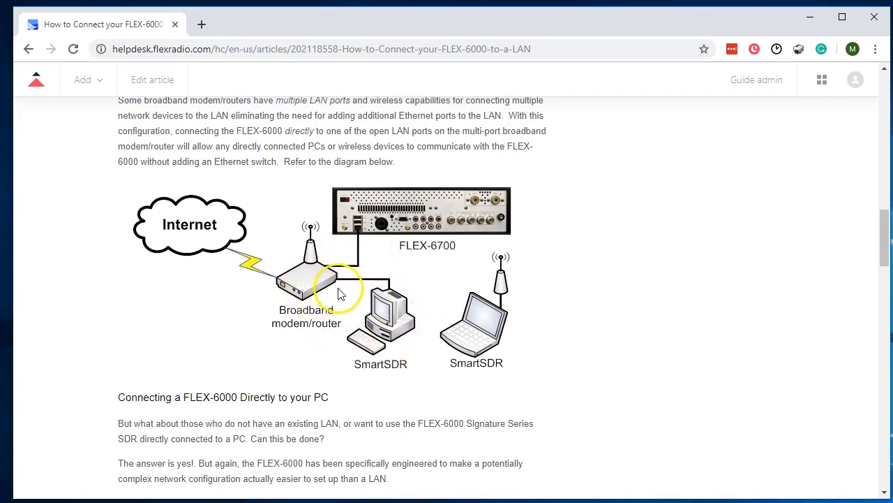
mouse_move(311, 279)
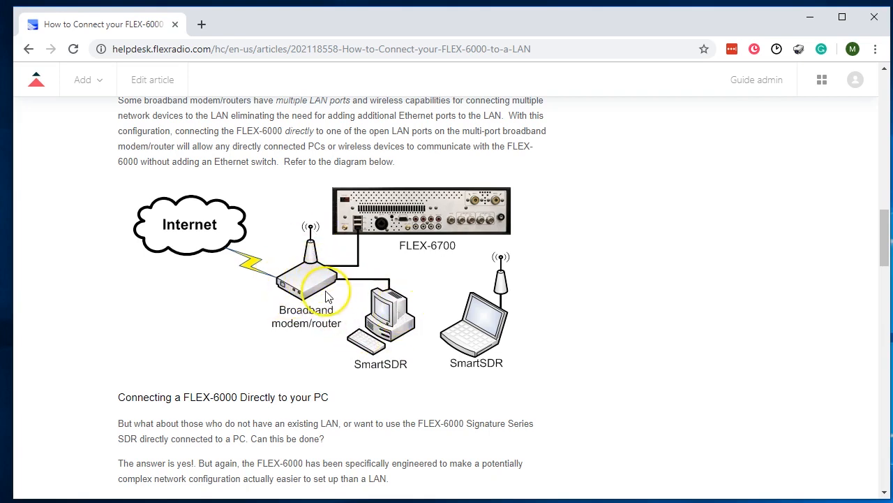
mouse_move(342, 289)
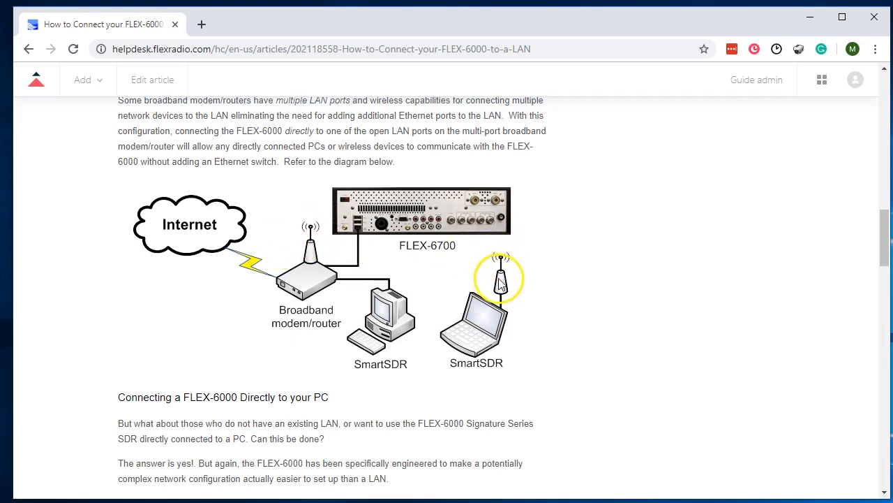
mouse_move(347, 272)
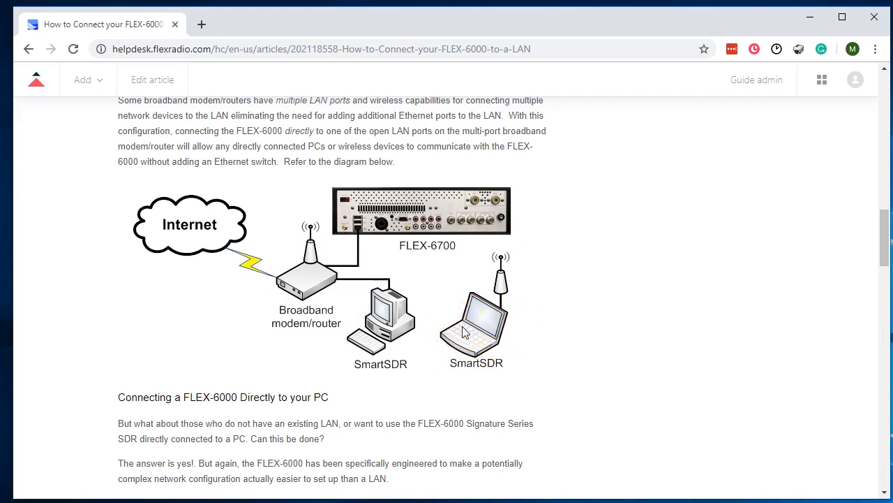
left_click(477, 322)
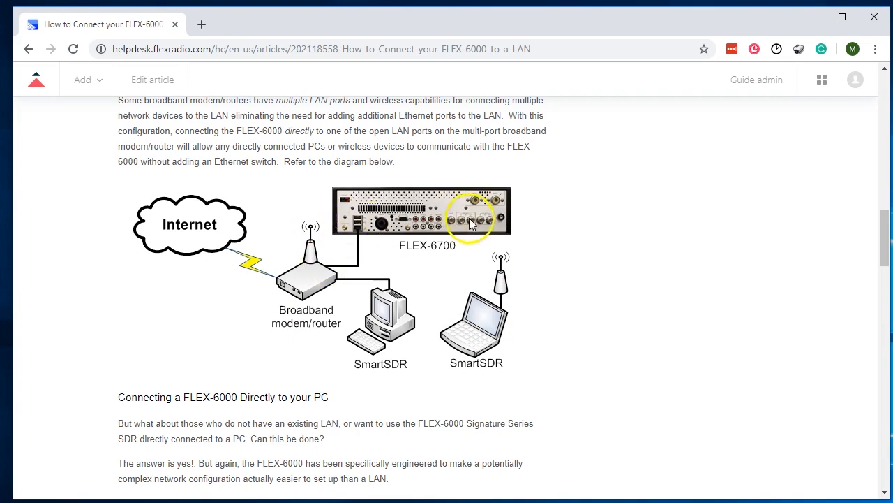
mouse_move(381, 251)
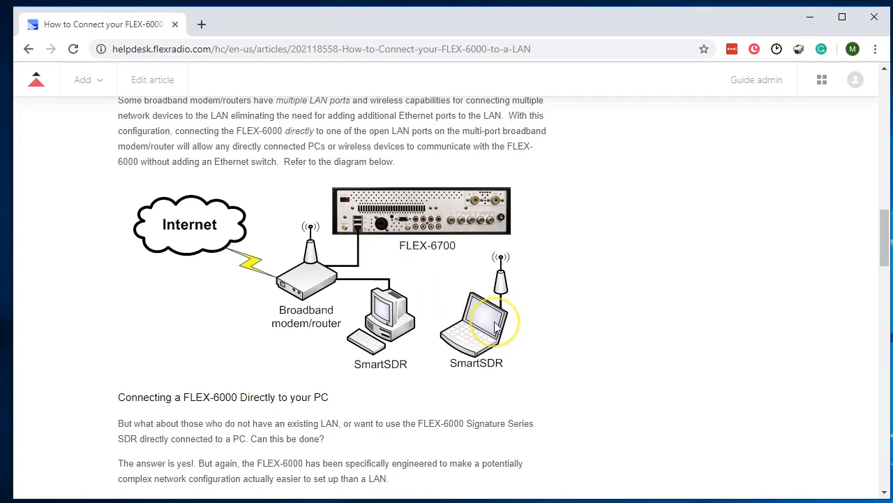
mouse_move(494, 289)
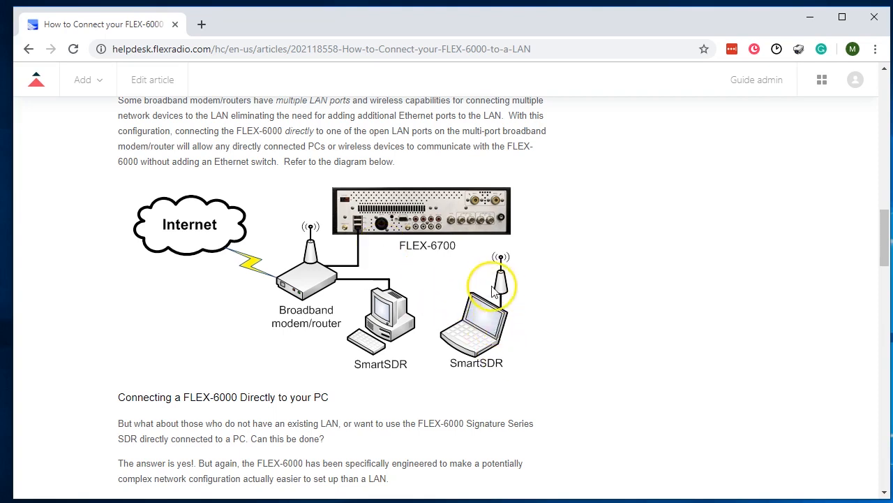
mouse_move(412, 229)
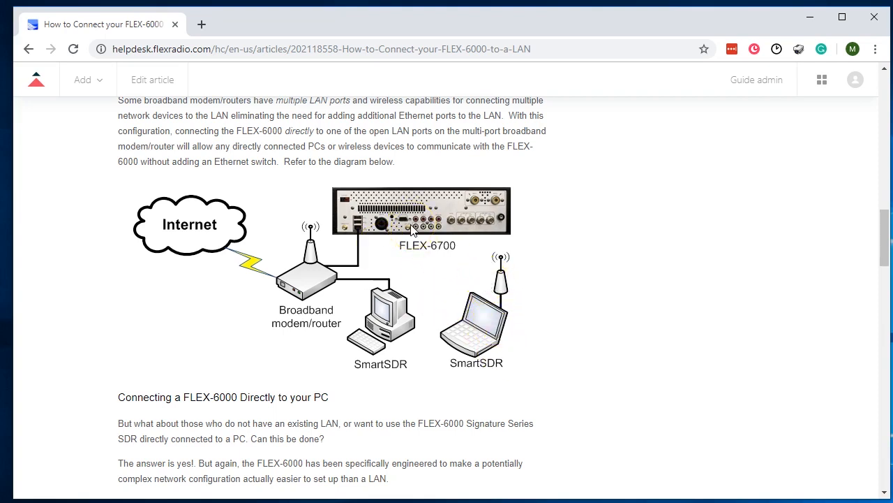
View the 'Connecting a FLEX-6000 Directly to your PC' diagram, then return to the switch diagram.
scroll("down", 3)
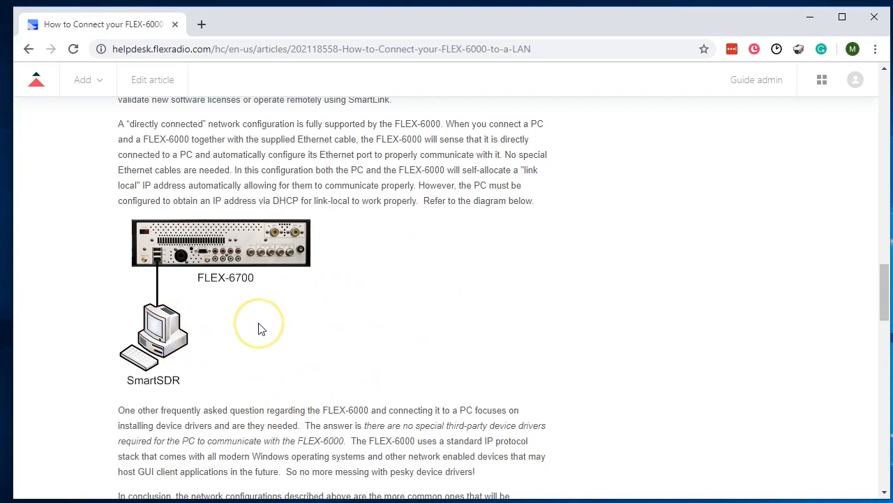
mouse_move(152, 319)
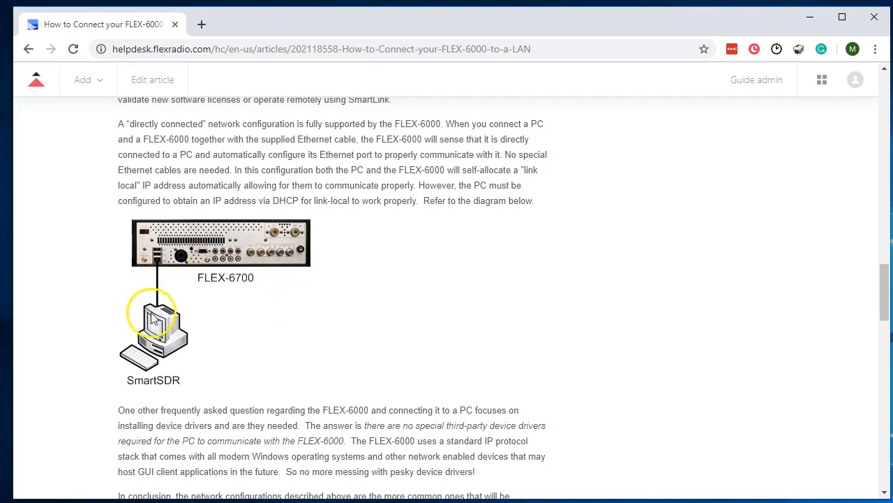
mouse_move(155, 320)
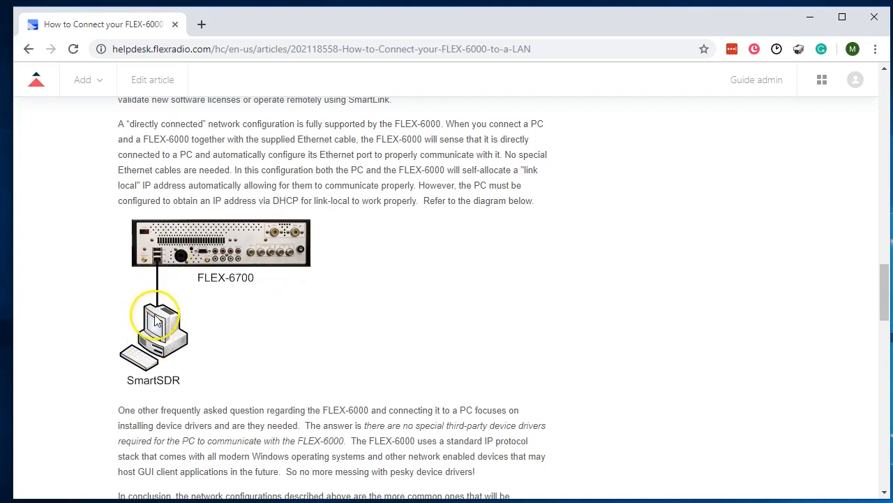
mouse_move(175, 315)
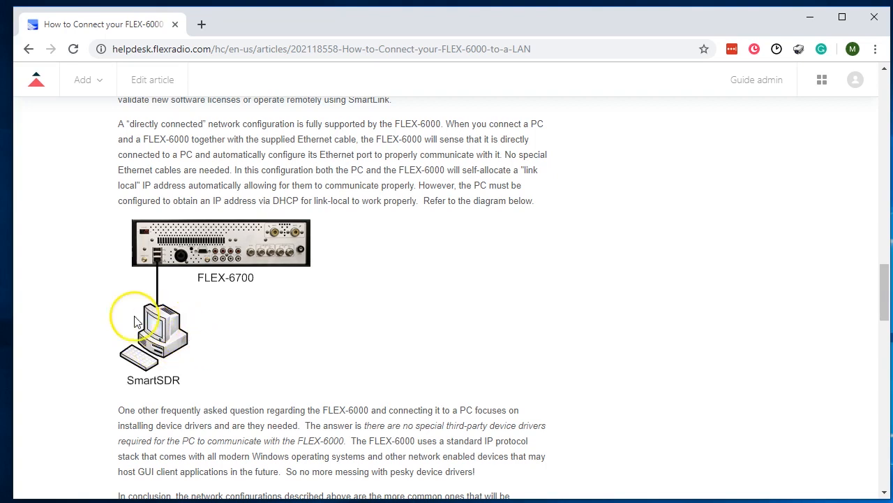
mouse_move(162, 335)
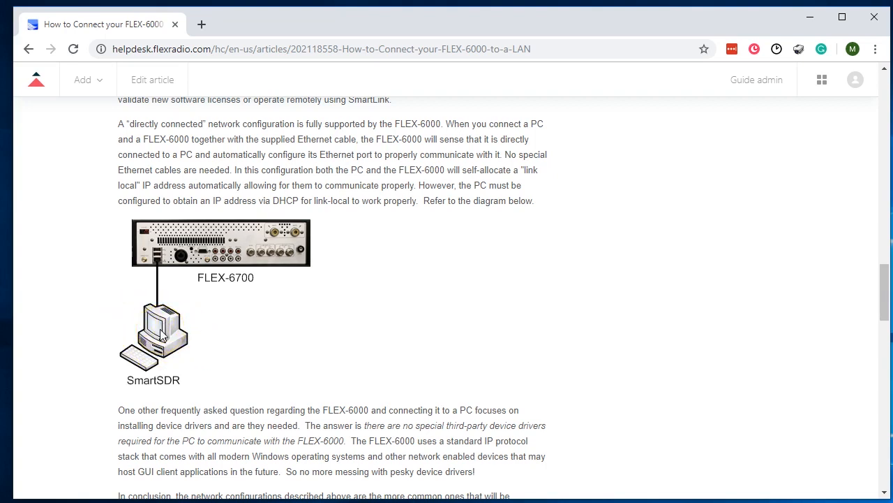
left_click(167, 328)
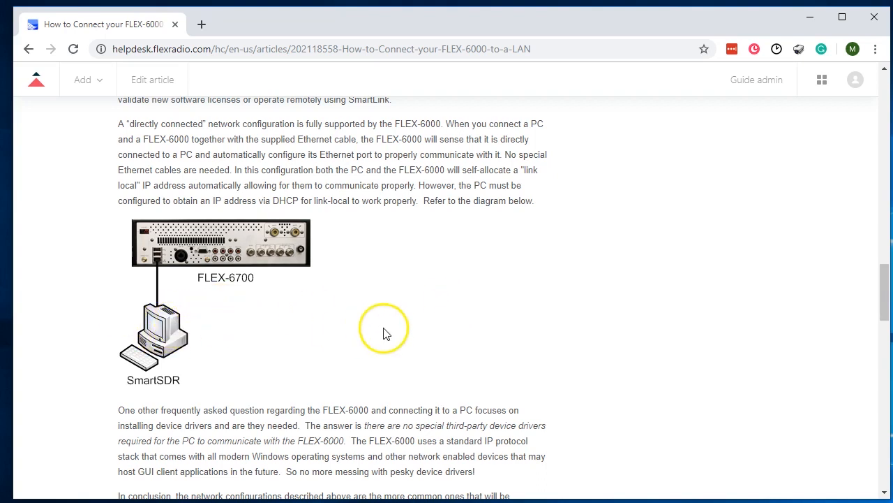
mouse_move(214, 349)
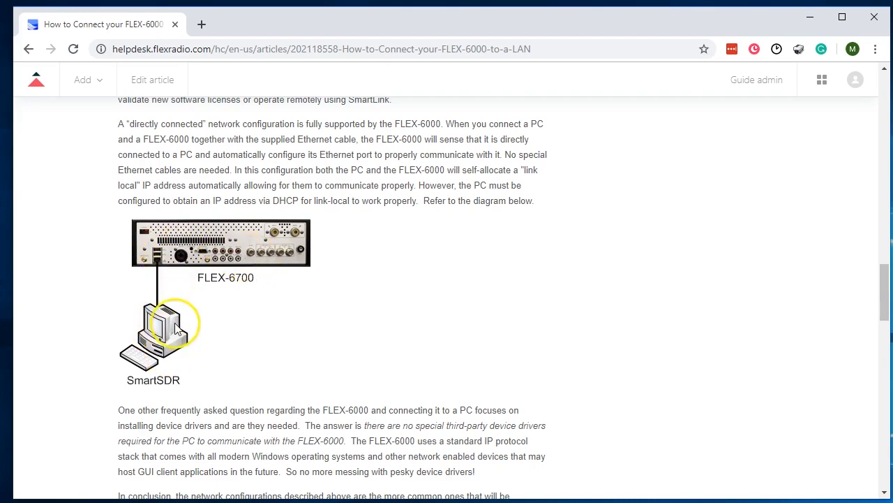
scroll("down", 3)
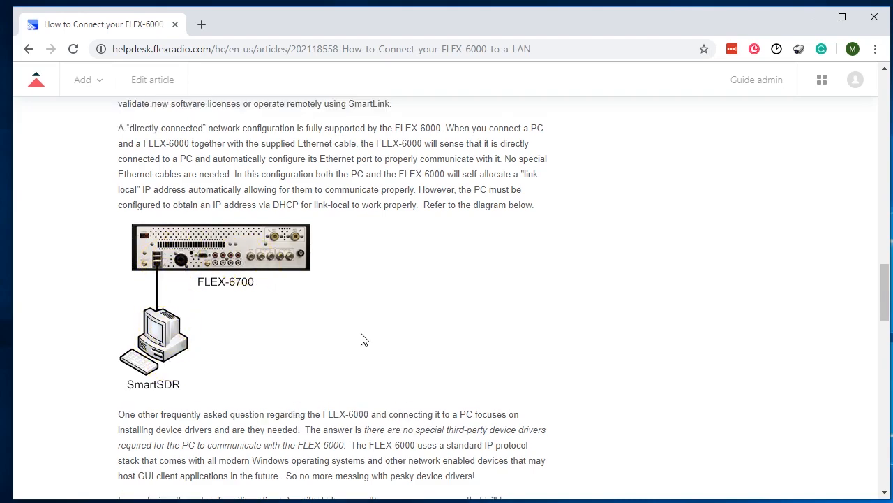
scroll("down", 3)
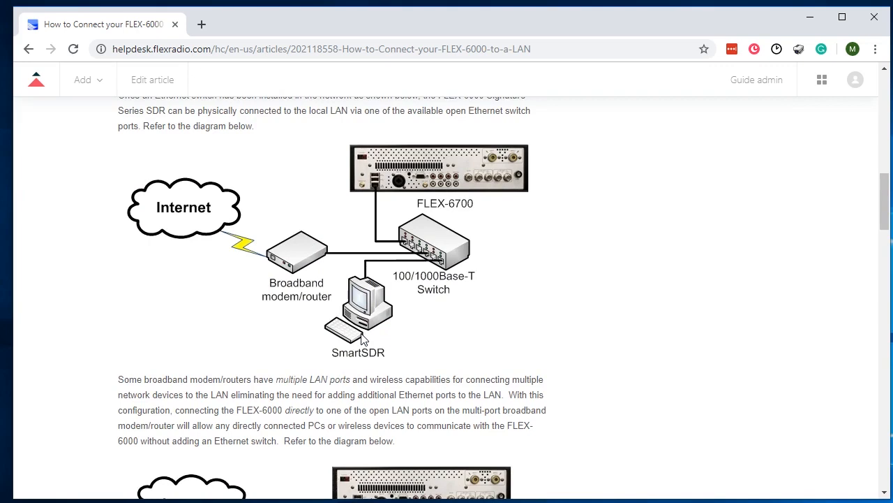